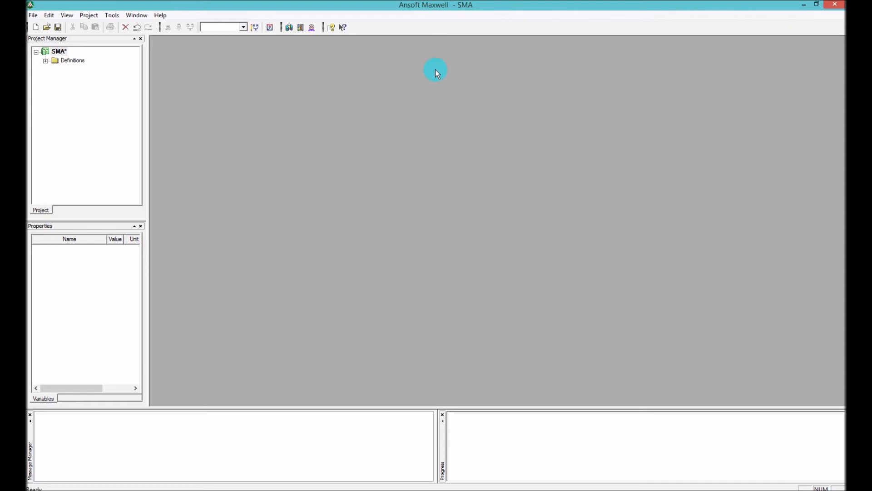
{"action": "mouse_move", "coordinate": [410, 114]}
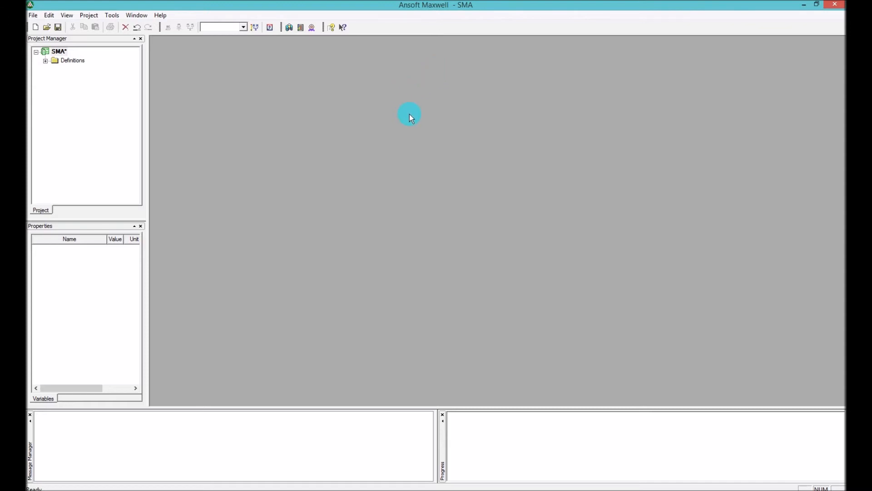
{"action": "mouse_move", "coordinate": [362, 114]}
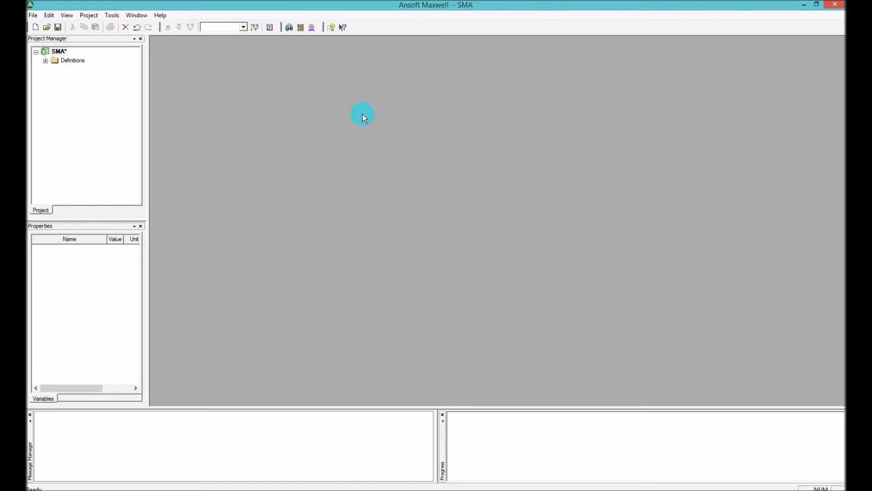
{"action": "mouse_move", "coordinate": [328, 124]}
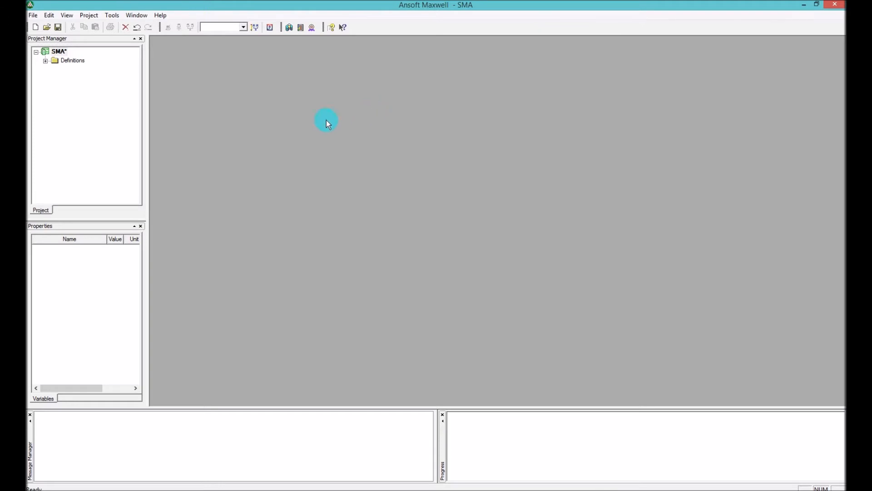
{"action": "mouse_move", "coordinate": [371, 113]}
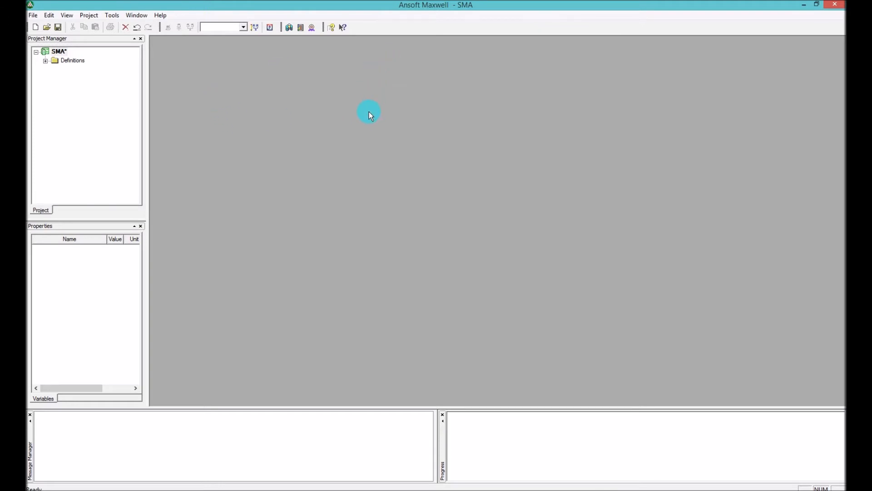
{"action": "mouse_move", "coordinate": [342, 114]}
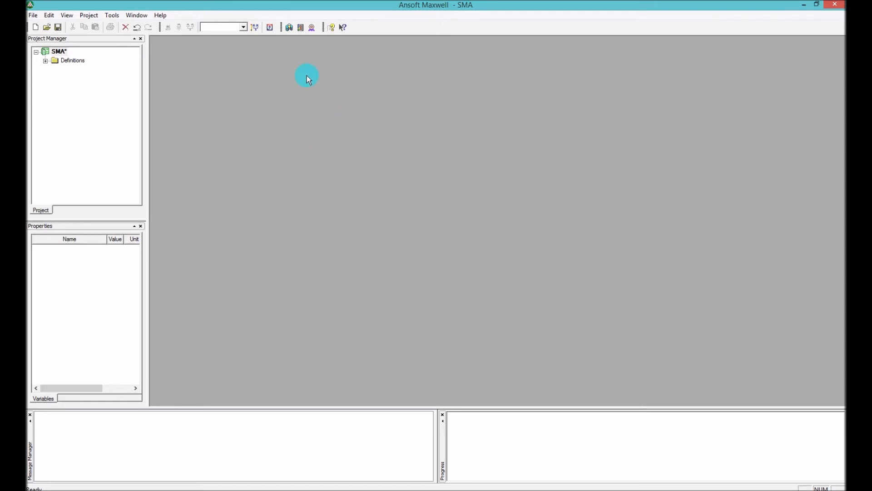
{"action": "mouse_move", "coordinate": [288, 27]}
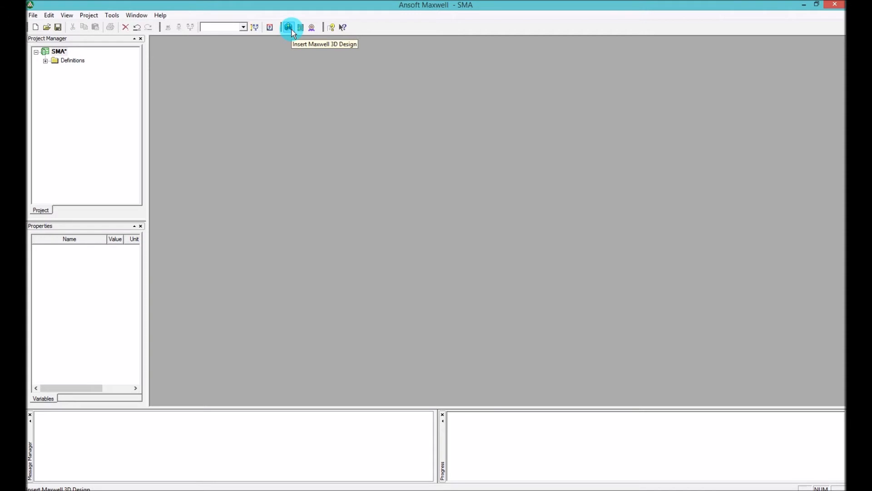
Step: Add a Maxwell 3D design, Maxwell3DDesign2, to project SMA from the toolbar
{"action": "left_click", "coordinate": [289, 26]}
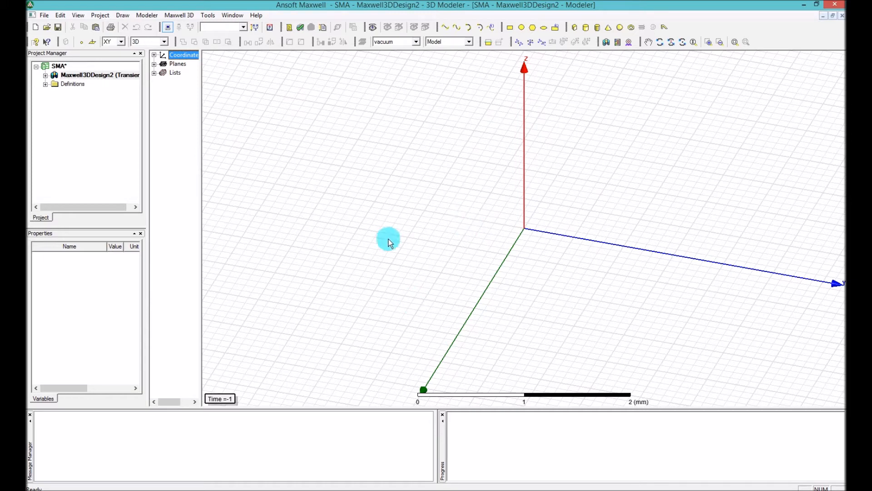
{"action": "mouse_move", "coordinate": [476, 274]}
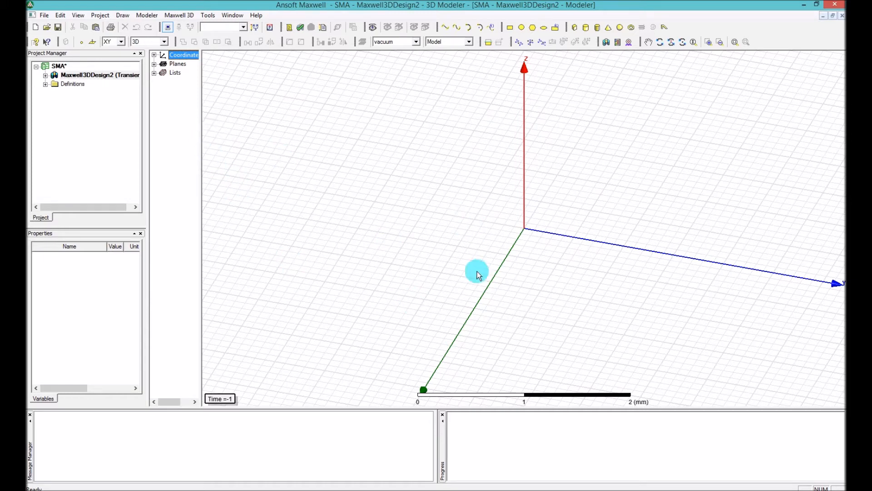
{"action": "mouse_move", "coordinate": [695, 266]}
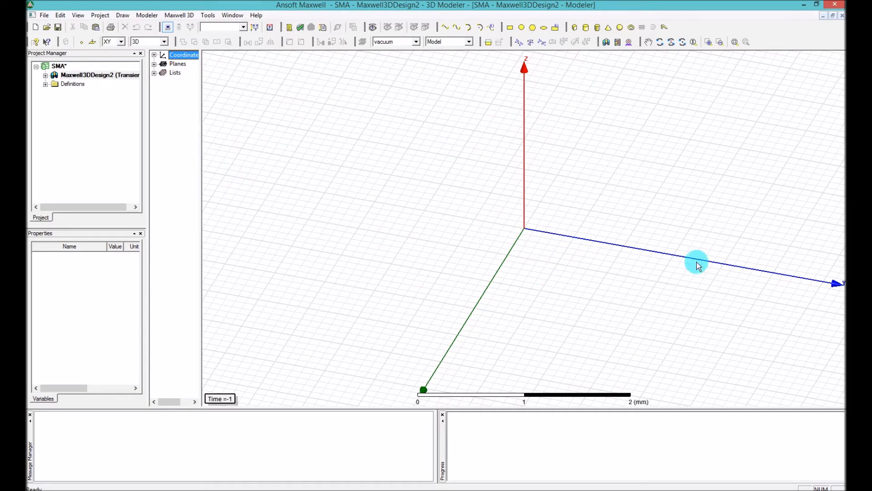
{"action": "mouse_move", "coordinate": [202, 110]}
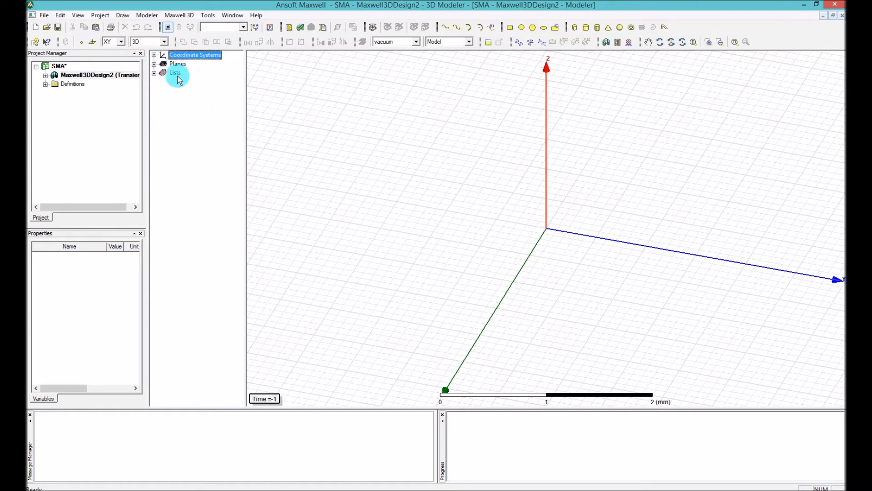
{"action": "mouse_move", "coordinate": [40, 330]}
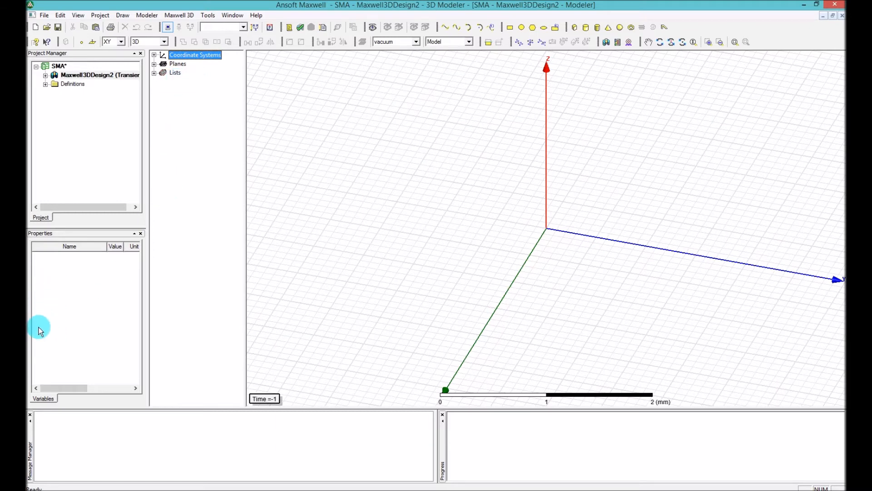
{"action": "mouse_move", "coordinate": [86, 143]}
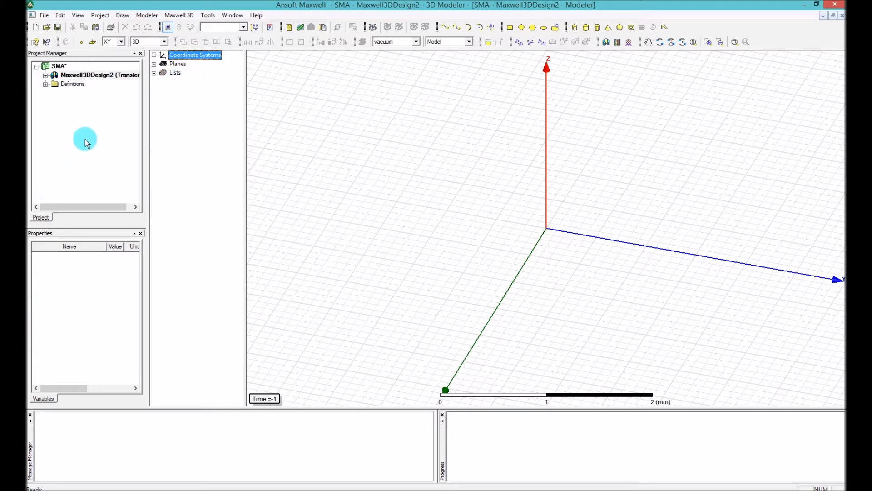
{"action": "mouse_move", "coordinate": [77, 108]}
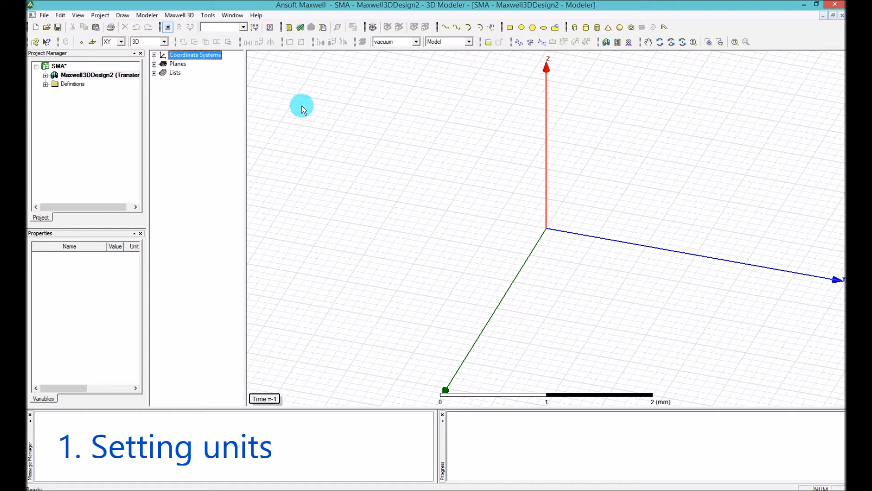
{"action": "mouse_move", "coordinate": [215, 138]}
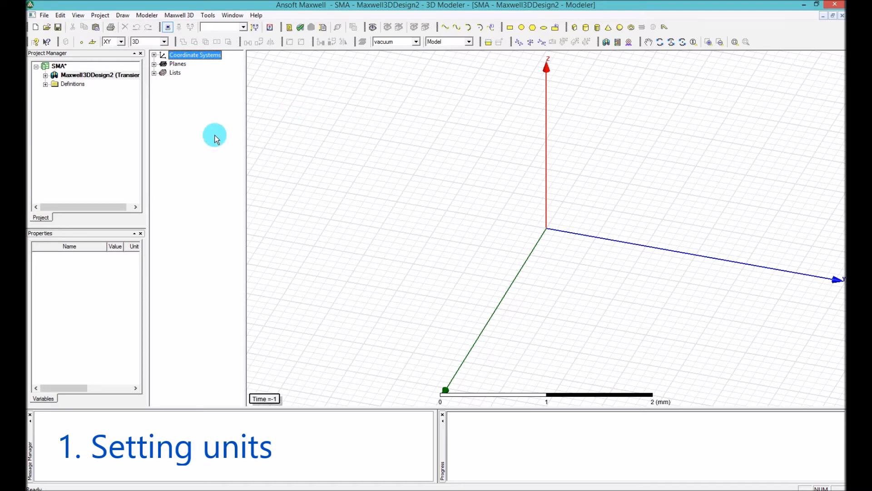
{"action": "mouse_move", "coordinate": [222, 104]}
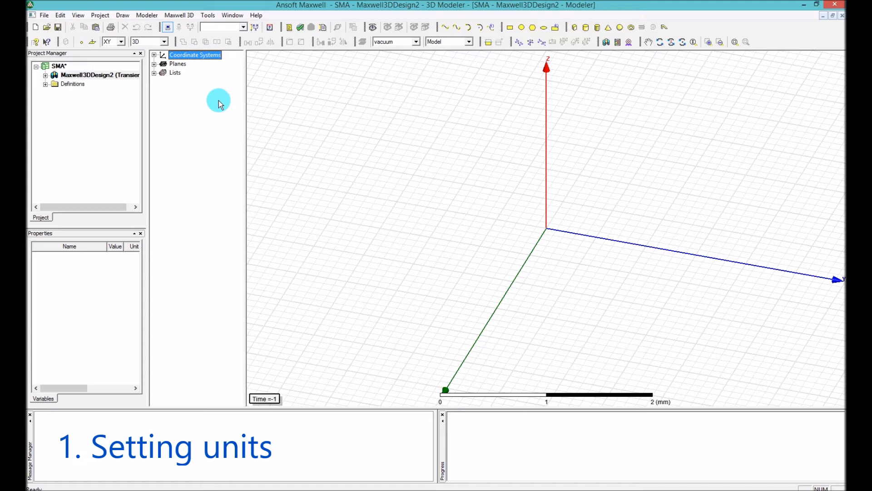
{"action": "mouse_move", "coordinate": [249, 87]}
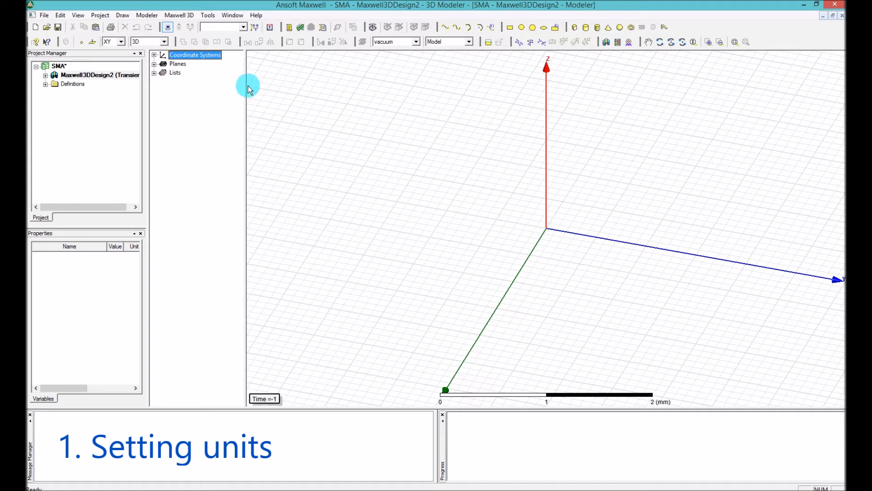
{"action": "mouse_move", "coordinate": [500, 189]}
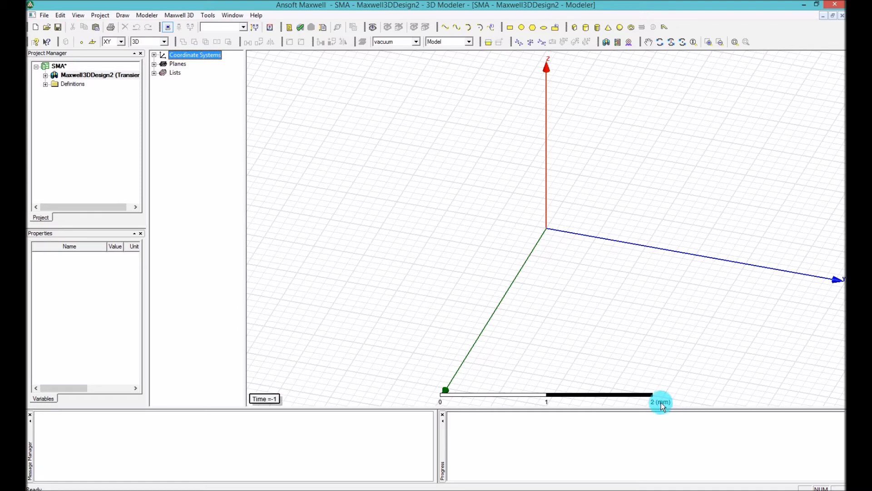
{"action": "mouse_move", "coordinate": [663, 408]}
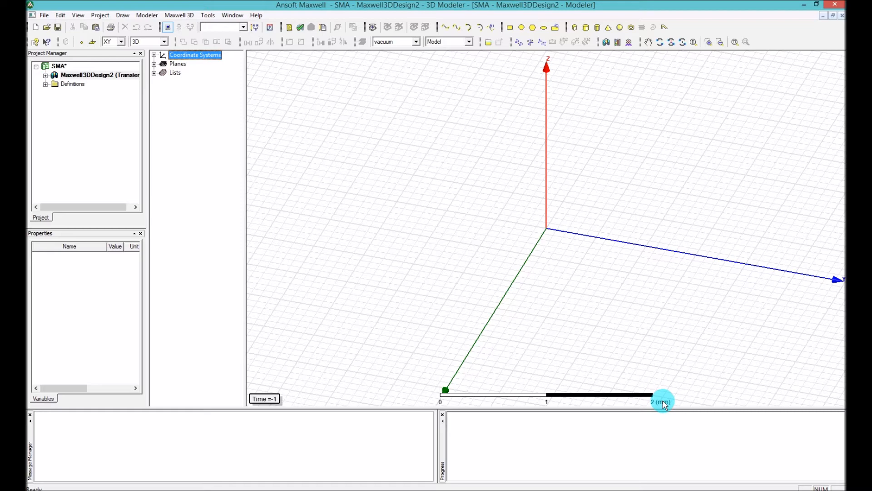
{"action": "mouse_move", "coordinate": [665, 356]}
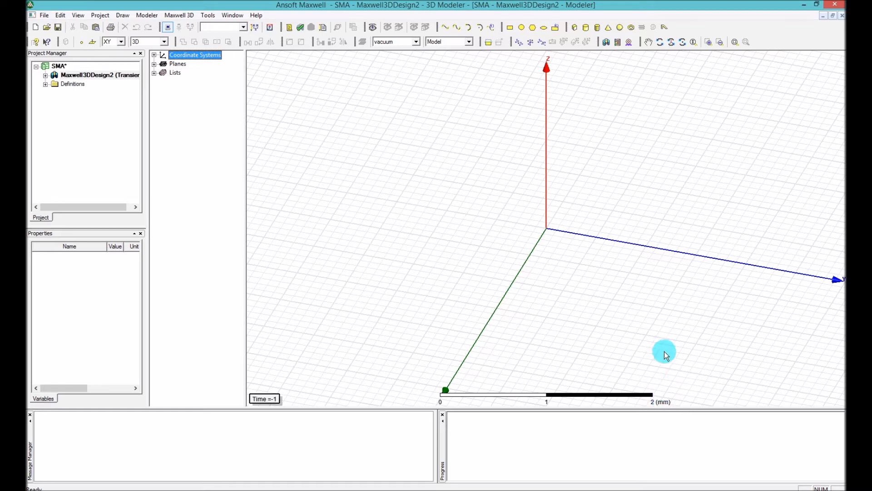
{"action": "mouse_move", "coordinate": [653, 356]}
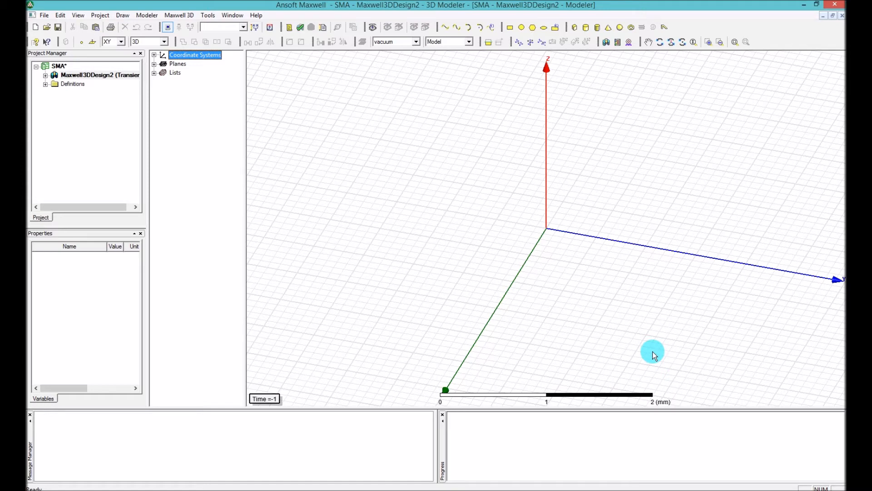
{"action": "mouse_move", "coordinate": [658, 404]}
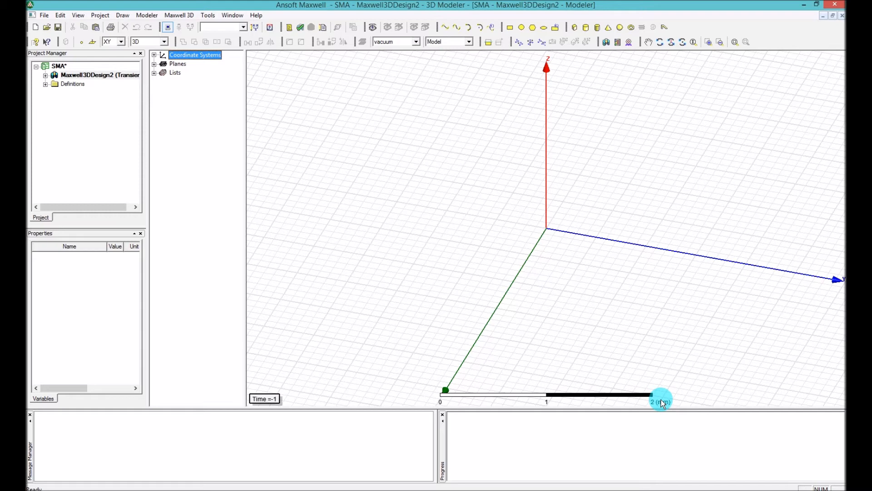
Step: Drag within the empty 3D modeler view of Maxwell3DDesign2
{"action": "left_click_drag", "start_coordinate": [661, 401], "coordinate": [645, 396]}
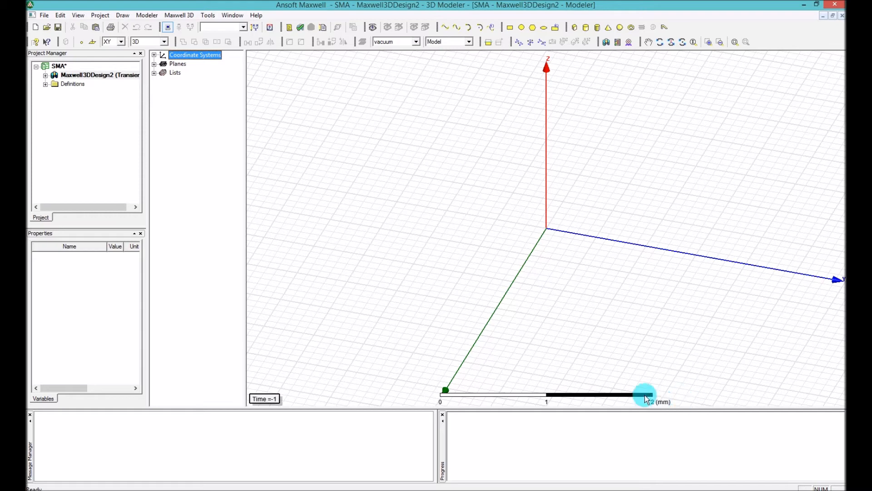
{"action": "mouse_move", "coordinate": [669, 408]}
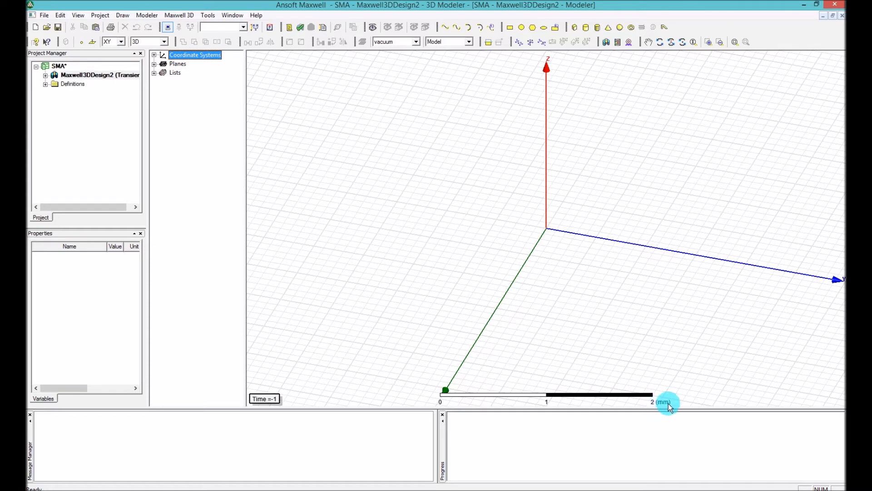
{"action": "mouse_move", "coordinate": [674, 407]}
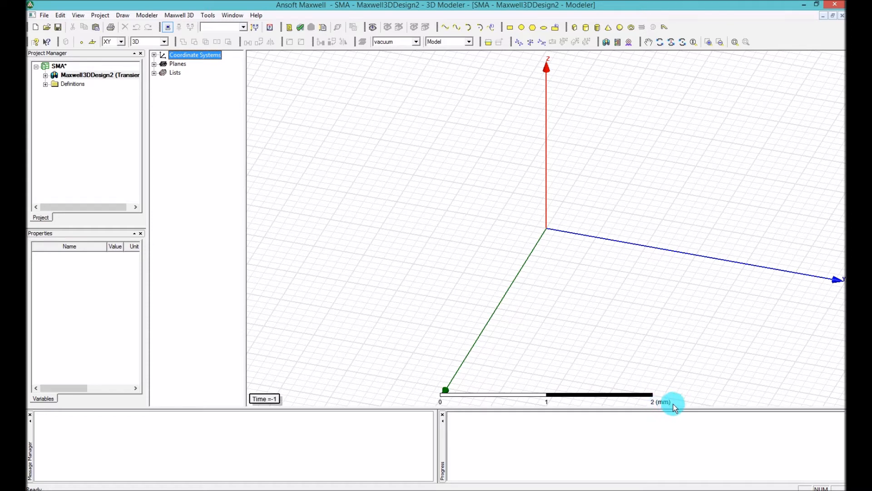
{"action": "mouse_move", "coordinate": [222, 134]}
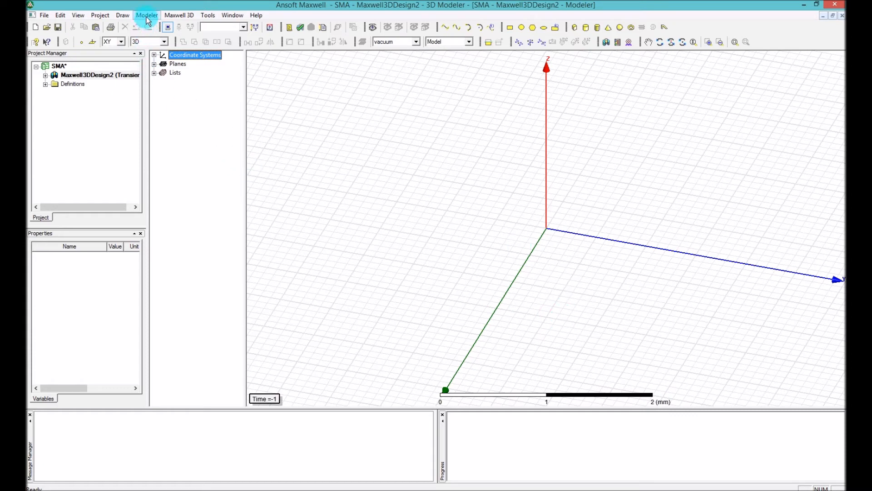
Step: Open the Set Model Units dialog from the Modeler menu
{"action": "left_click", "coordinate": [146, 15]}
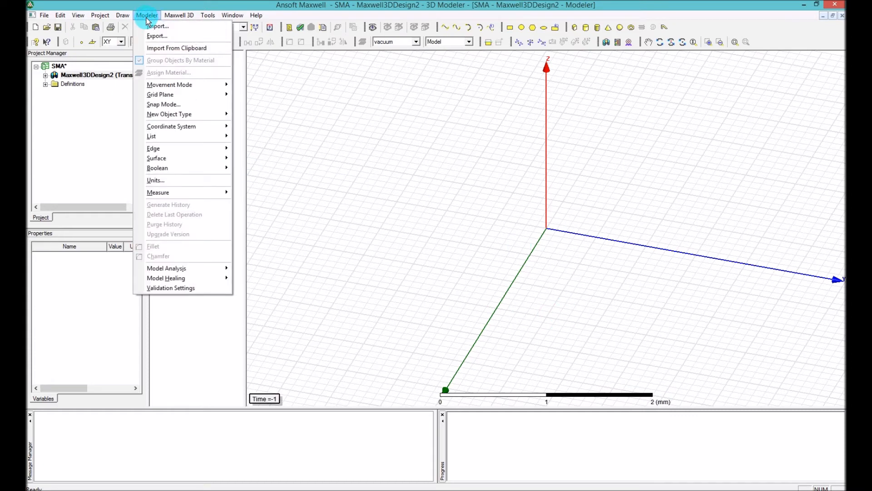
{"action": "mouse_move", "coordinate": [171, 192]}
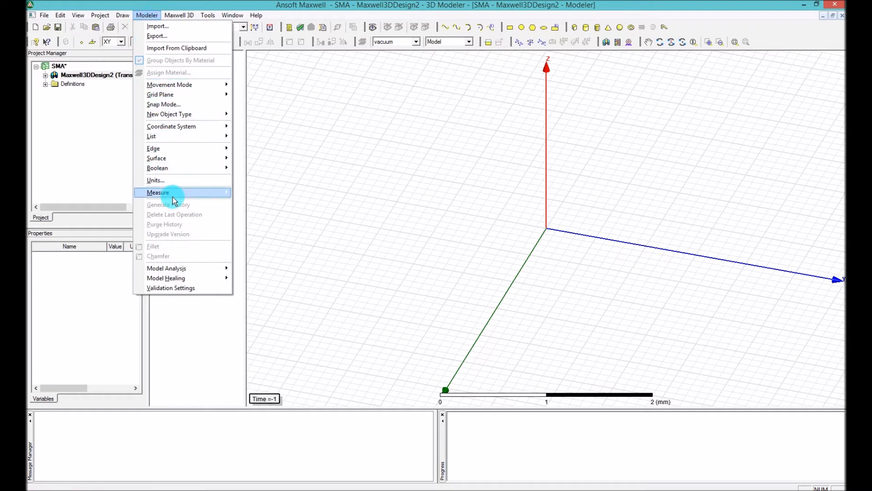
{"action": "mouse_move", "coordinate": [162, 180]}
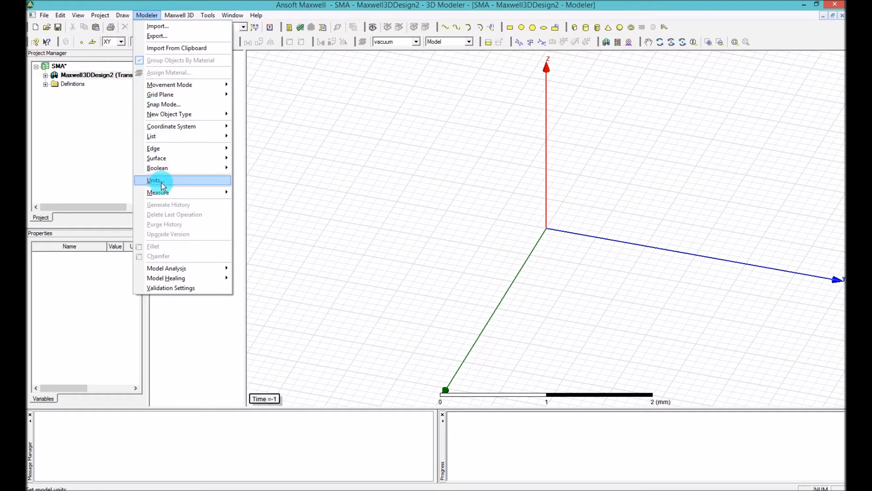
{"action": "left_click", "coordinate": [154, 180]}
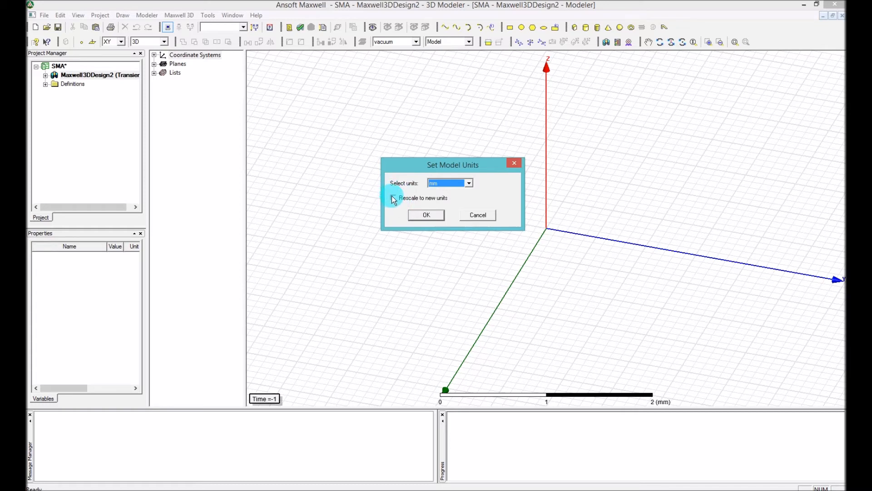
{"action": "left_click", "coordinate": [468, 183]}
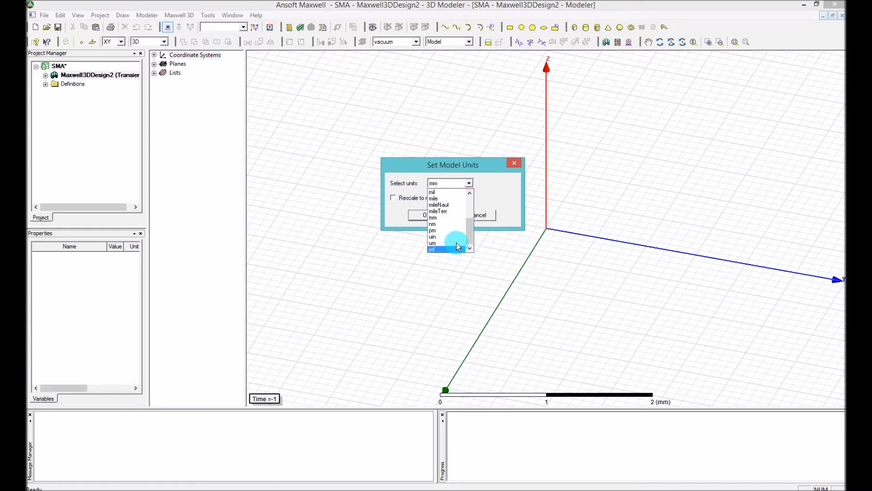
{"action": "mouse_move", "coordinate": [448, 193]}
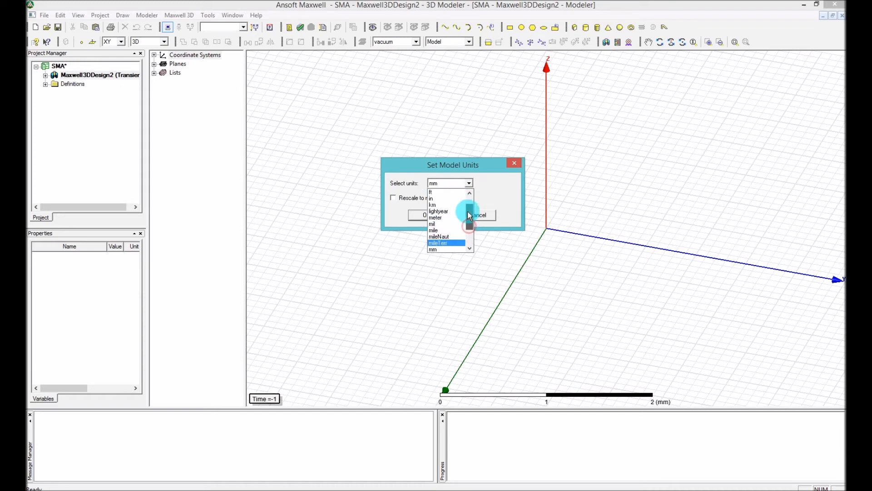
{"action": "scroll", "scroll_direction": "down", "scroll_amount": 3}
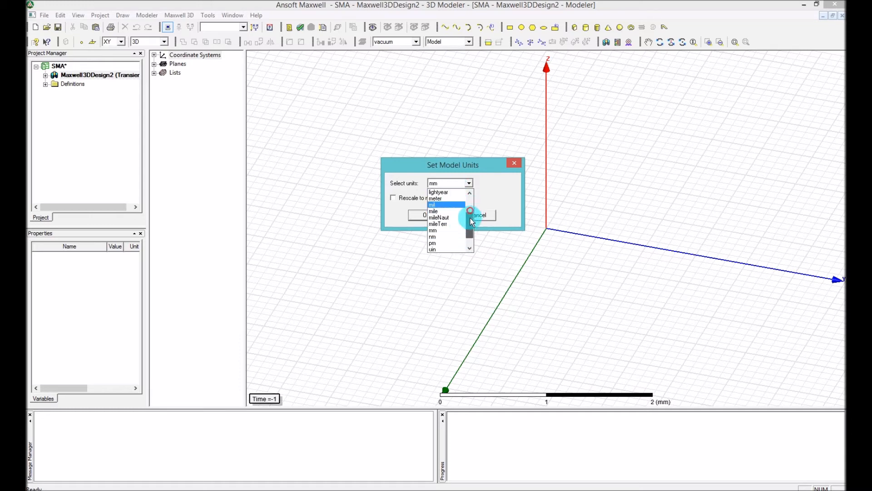
{"action": "left_click", "coordinate": [449, 182]}
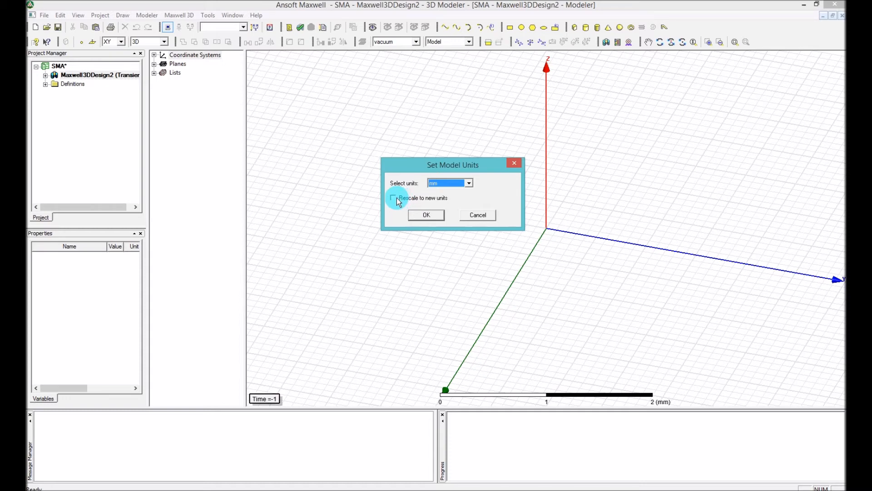
Step: Toggle Rescale to new units on and off, and switch the unit to cm
{"action": "left_click", "coordinate": [394, 199]}
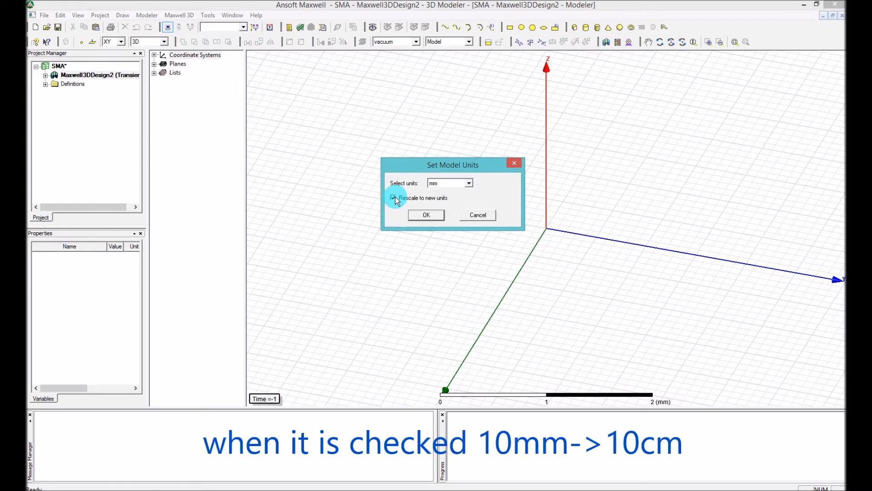
{"action": "left_click", "coordinate": [393, 197]}
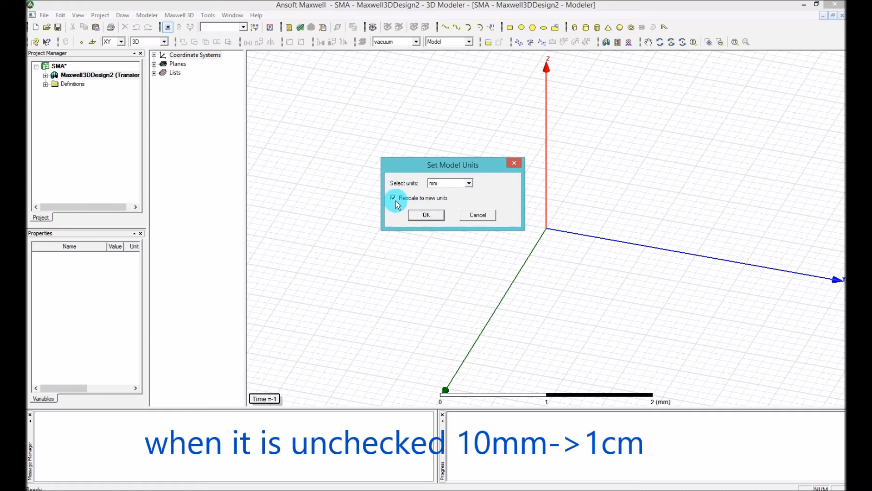
{"action": "left_click", "coordinate": [393, 198]}
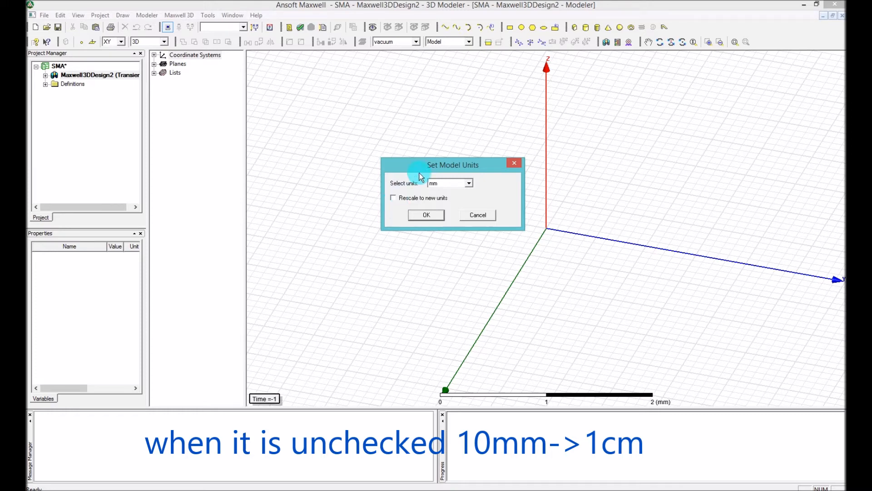
{"action": "left_click", "coordinate": [468, 183]}
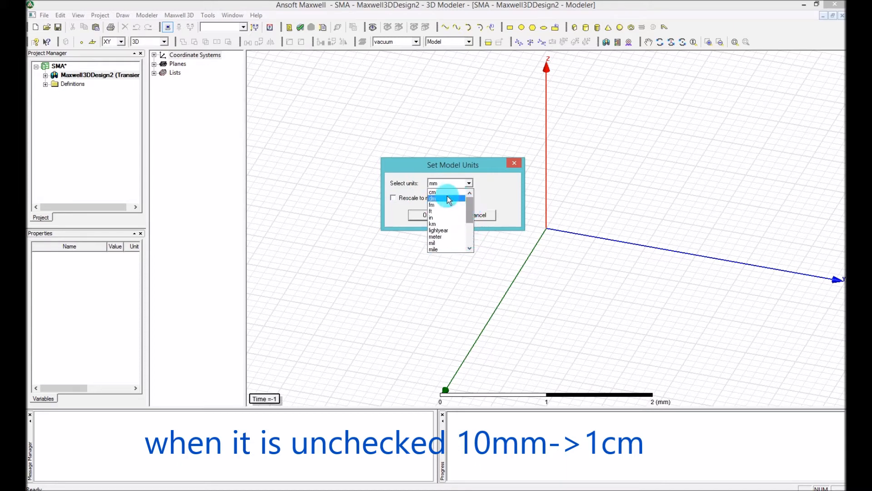
{"action": "left_click", "coordinate": [433, 192]}
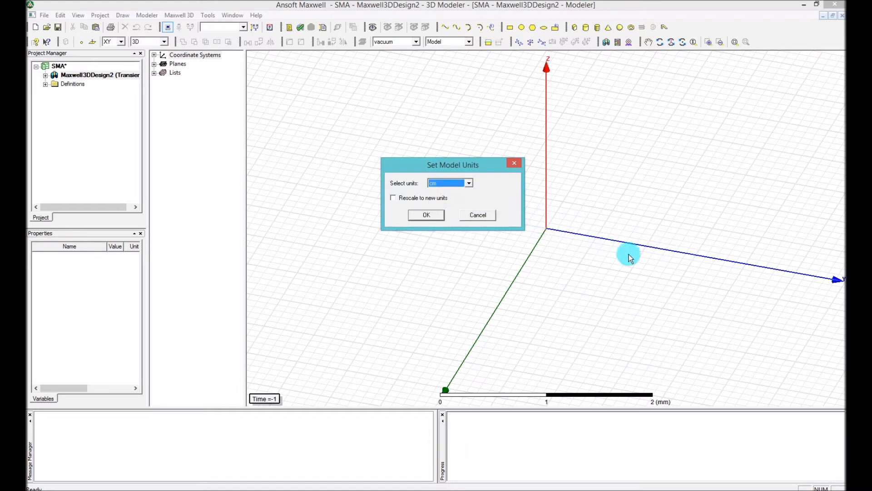
{"action": "mouse_move", "coordinate": [639, 265]}
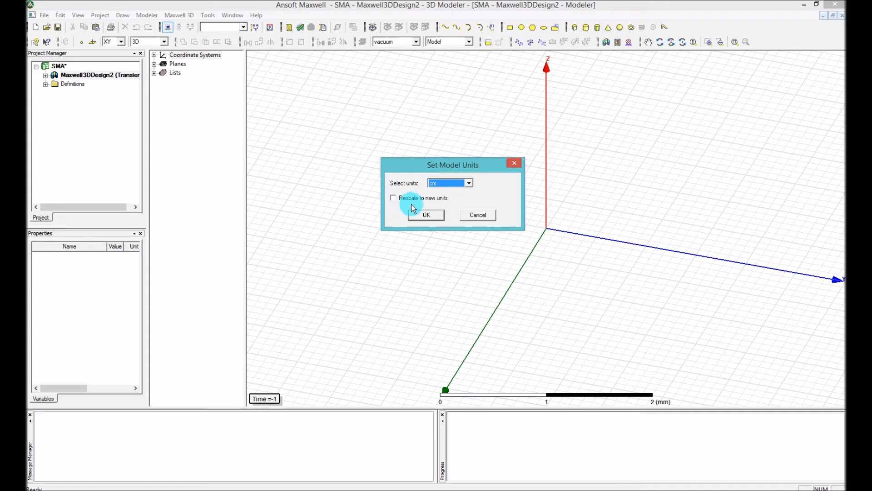
{"action": "mouse_move", "coordinate": [480, 197]}
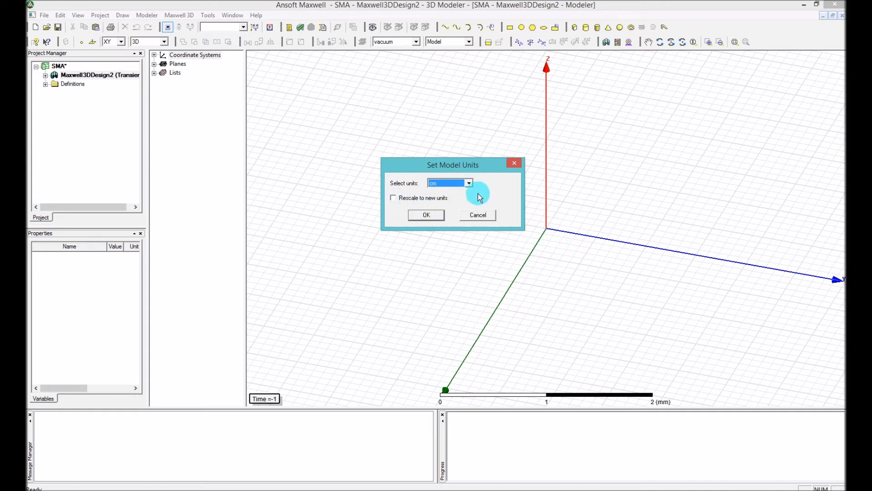
{"action": "mouse_move", "coordinate": [476, 194]}
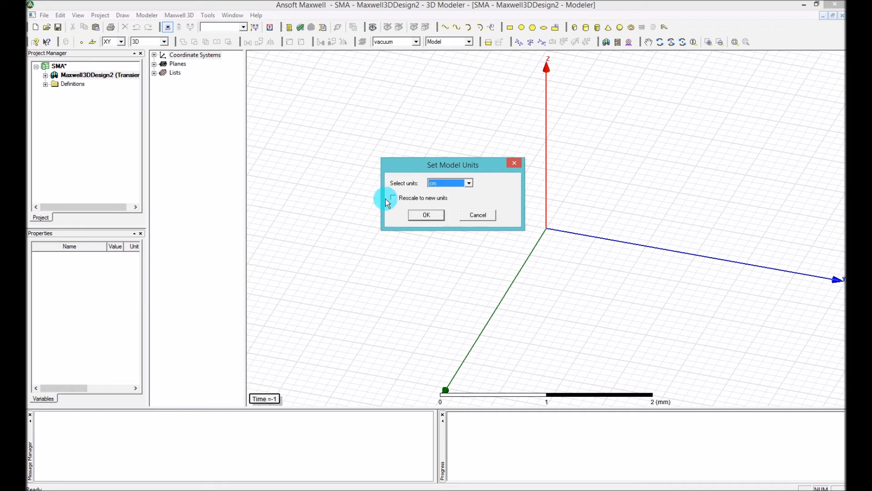
Step: Set the model unit back to mm with Rescale unchecked and confirm
{"action": "left_click", "coordinate": [393, 198]}
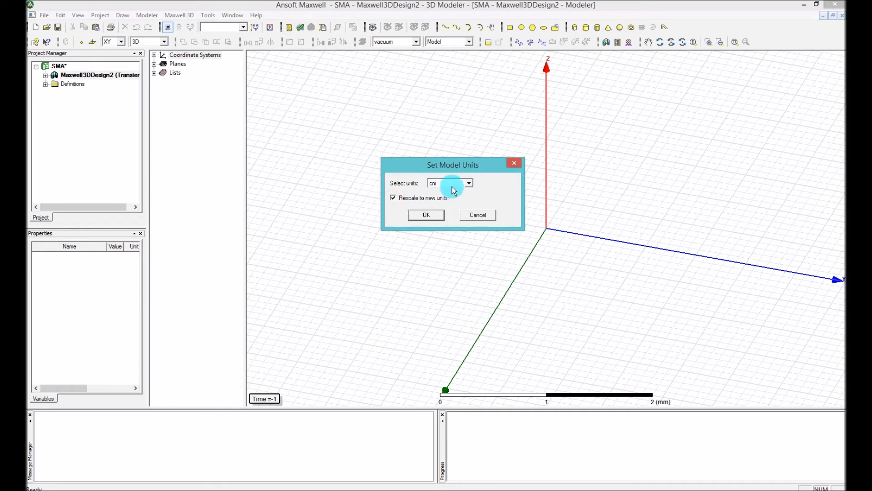
{"action": "left_click", "coordinate": [468, 183]}
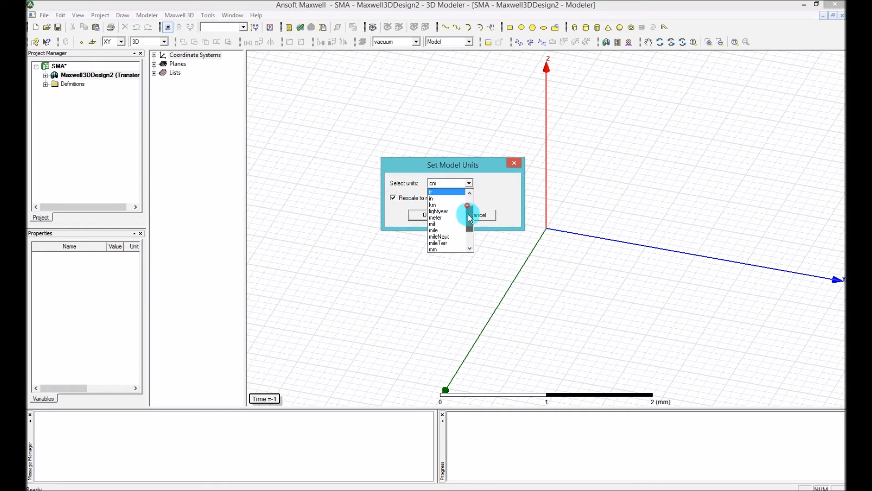
{"action": "left_click", "coordinate": [434, 249]}
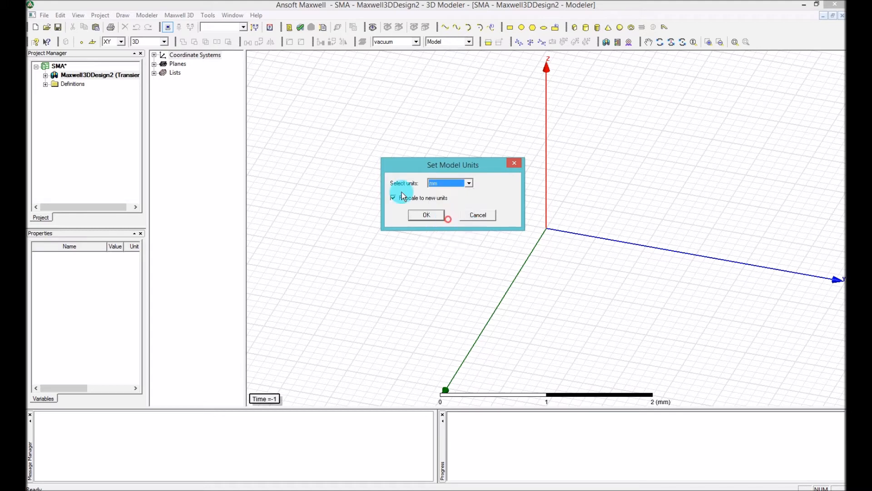
{"action": "left_click", "coordinate": [393, 197]}
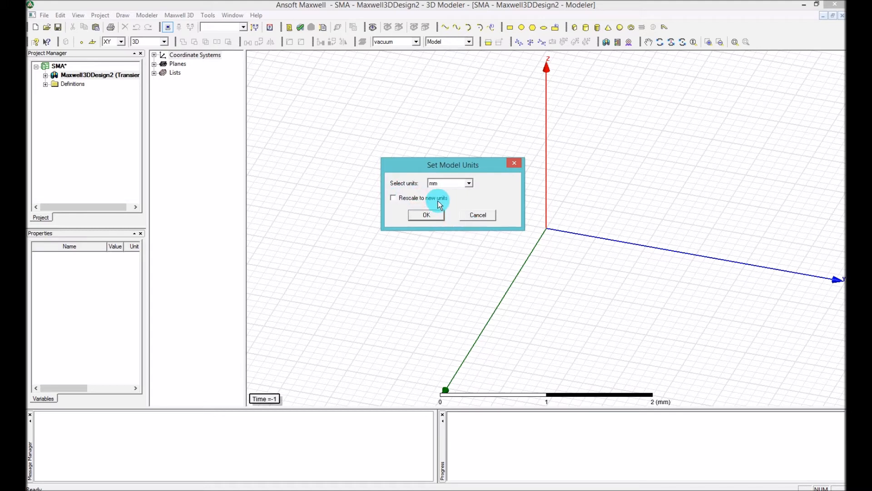
{"action": "mouse_move", "coordinate": [421, 171]}
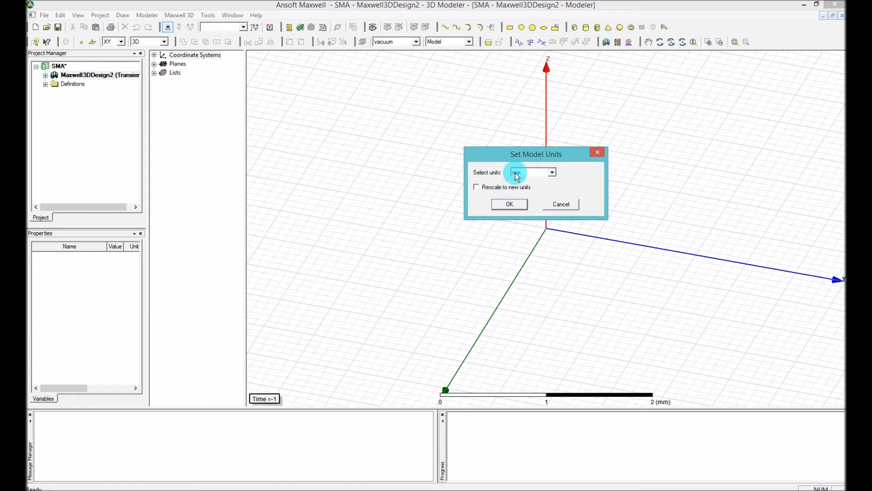
{"action": "left_click", "coordinate": [509, 204]}
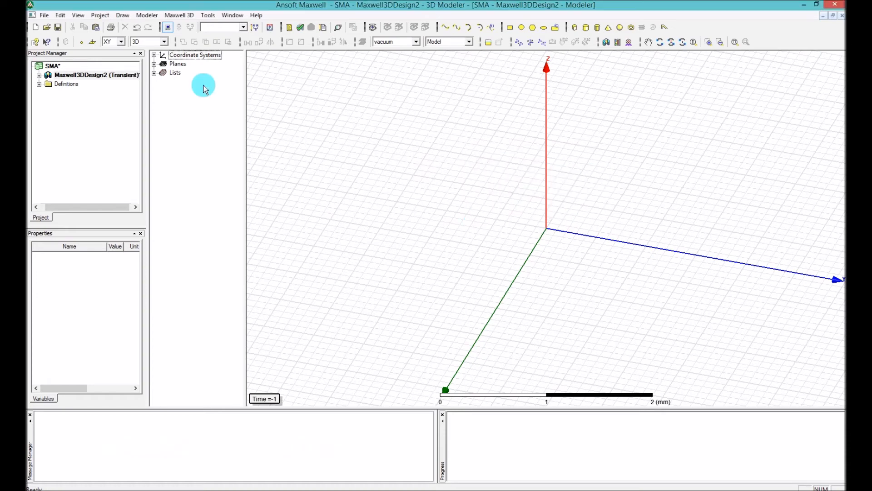
{"action": "mouse_move", "coordinate": [167, 27]}
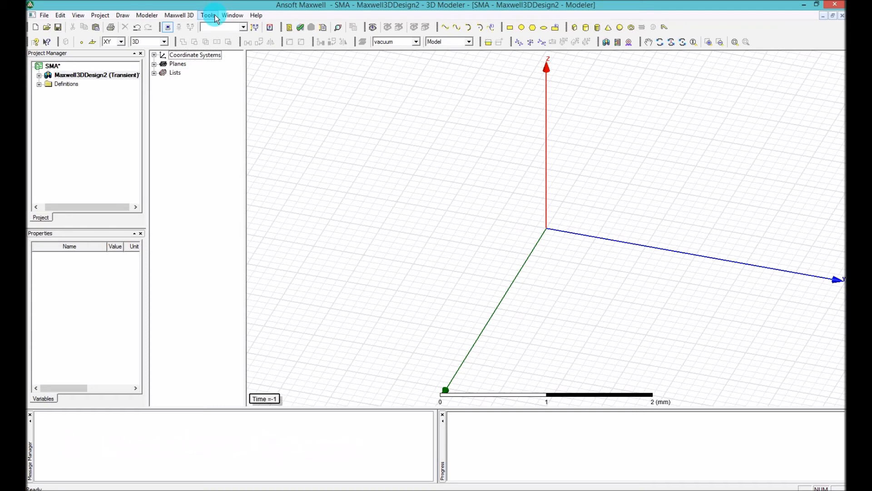
Step: Open Modeler Options from the Tools menu after dismissing a first menu attempt
{"action": "left_click", "coordinate": [208, 15]}
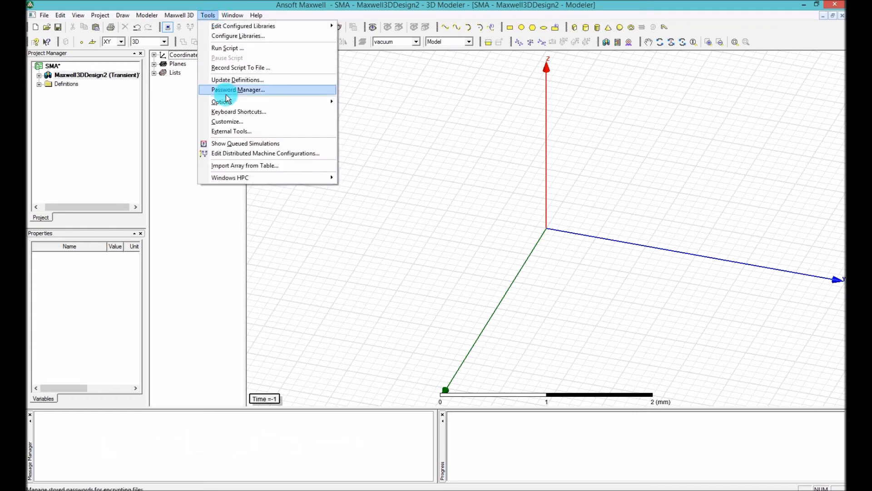
{"action": "mouse_move", "coordinate": [228, 103]}
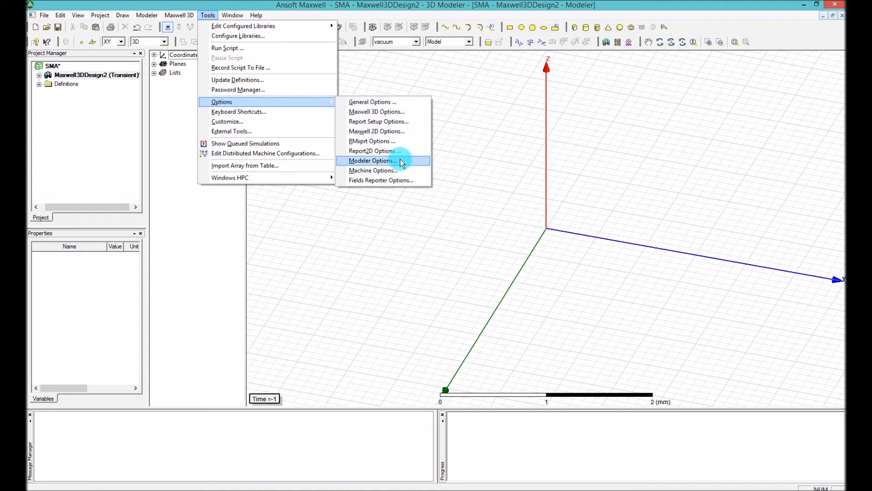
{"action": "mouse_move", "coordinate": [393, 159]}
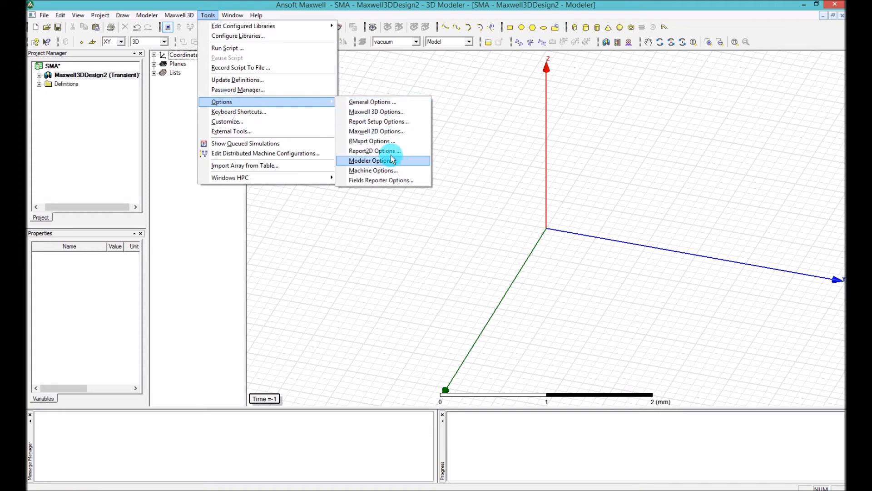
{"action": "mouse_move", "coordinate": [393, 159]}
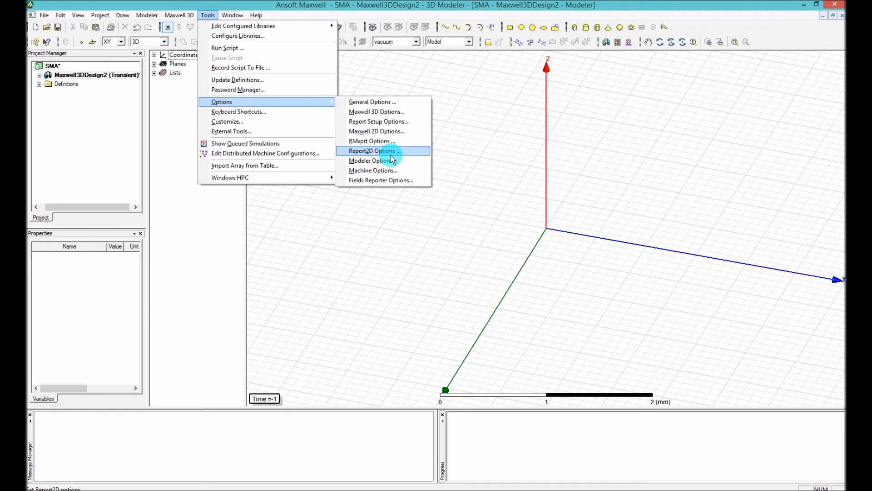
{"action": "left_click", "coordinate": [373, 150]}
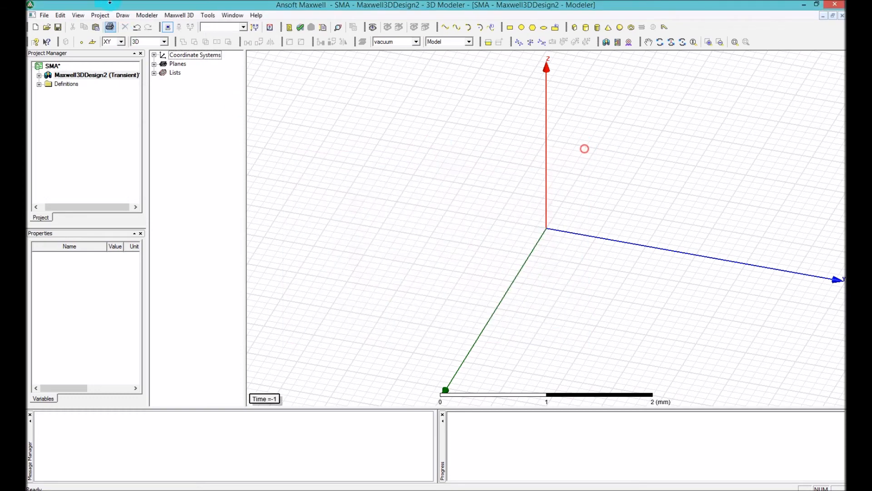
{"action": "left_click", "coordinate": [207, 15]}
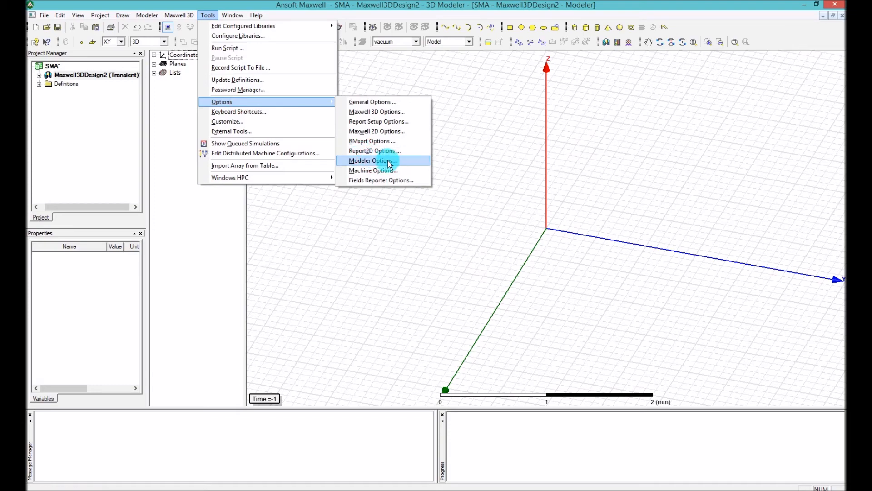
{"action": "left_click", "coordinate": [375, 160]}
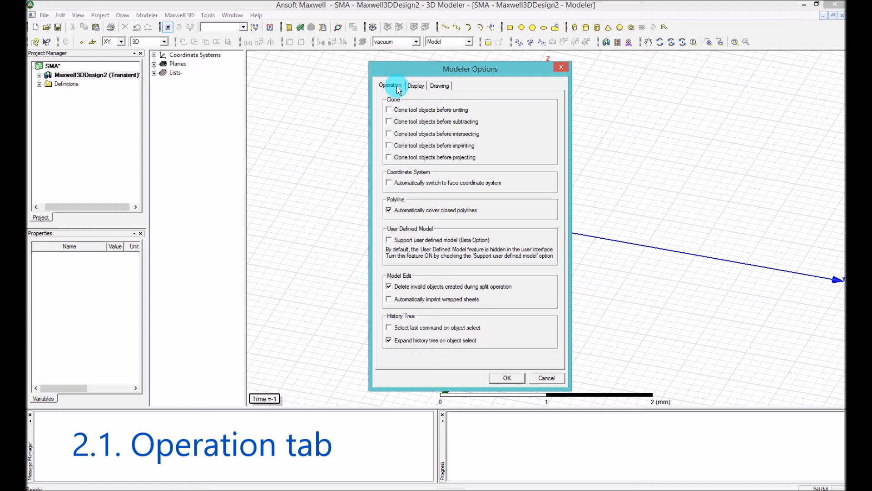
{"action": "left_click_drag", "start_coordinate": [470, 68], "coordinate": [493, 62]}
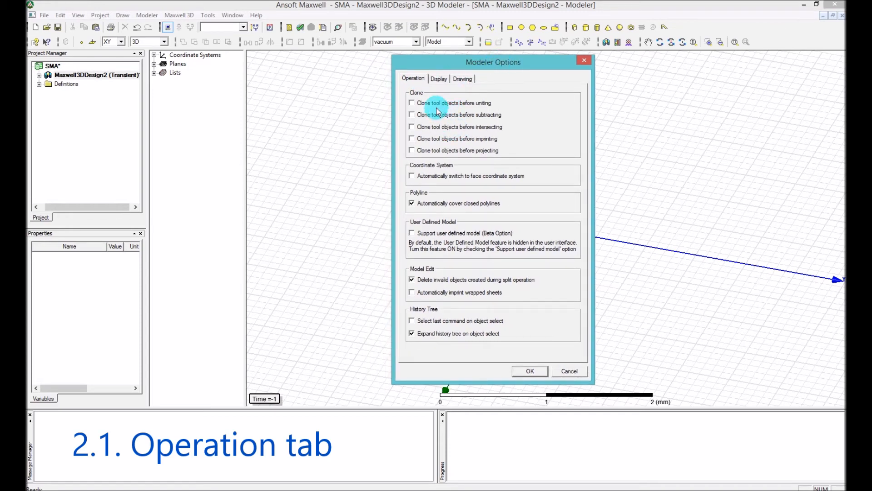
{"action": "mouse_move", "coordinate": [389, 122]}
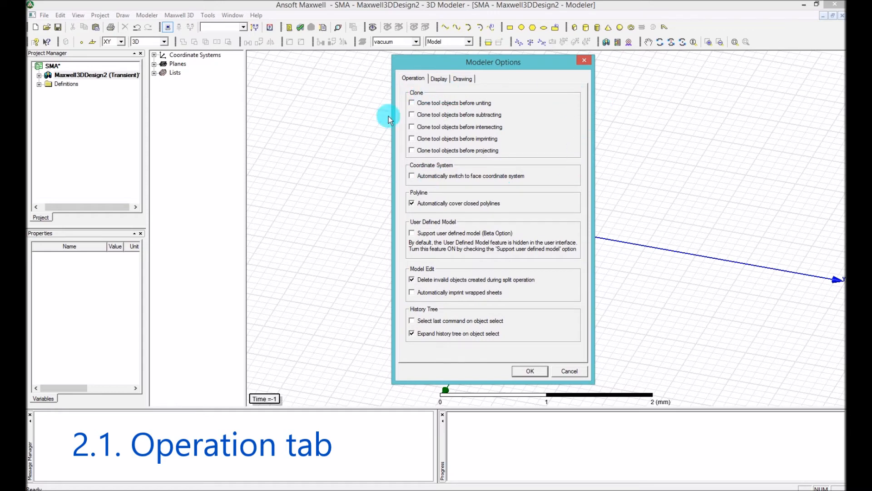
{"action": "mouse_move", "coordinate": [413, 99]}
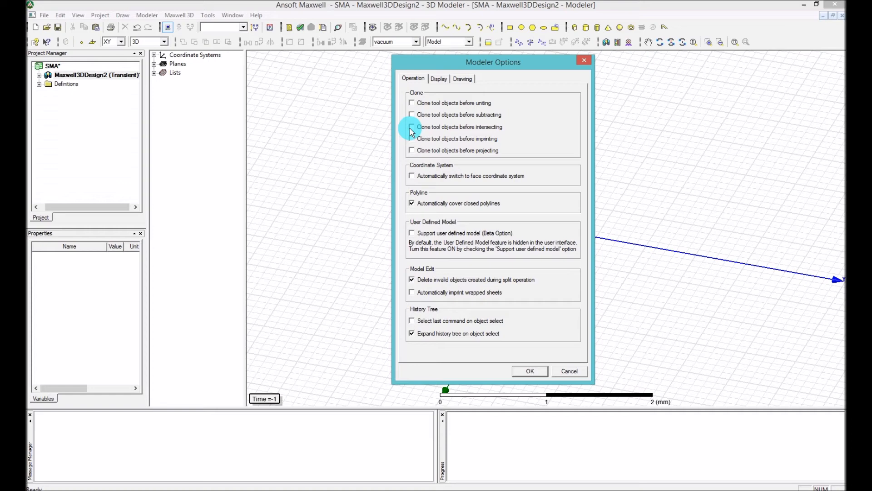
{"action": "mouse_move", "coordinate": [425, 104]}
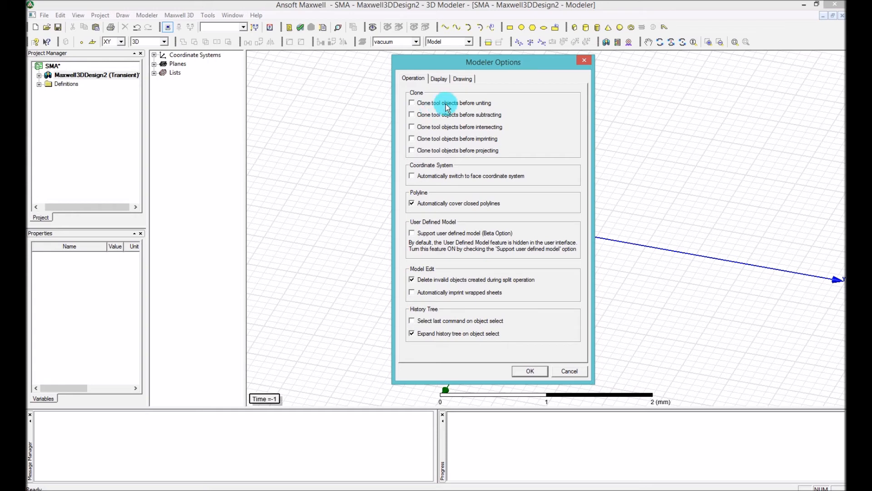
{"action": "mouse_move", "coordinate": [493, 110]}
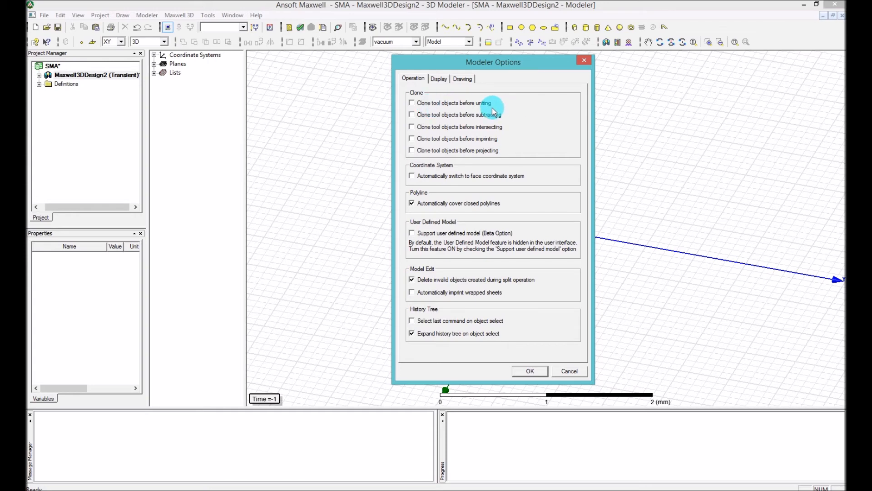
{"action": "mouse_move", "coordinate": [453, 118]}
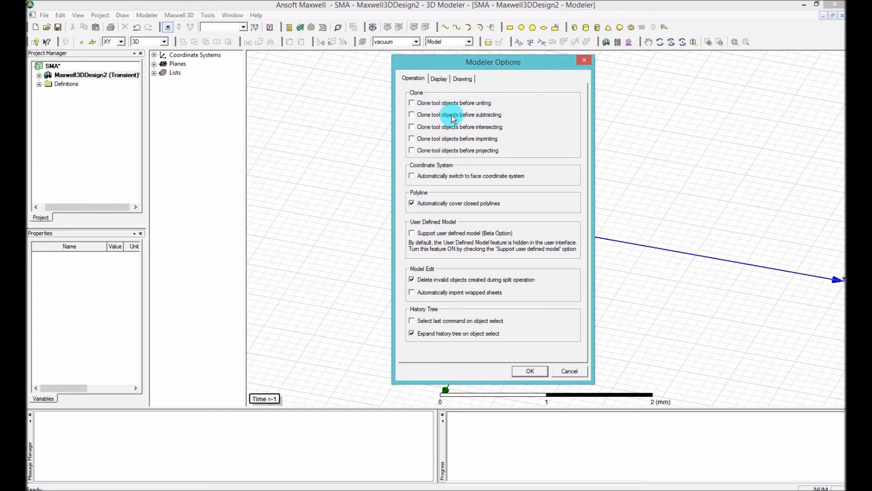
{"action": "mouse_move", "coordinate": [442, 143]}
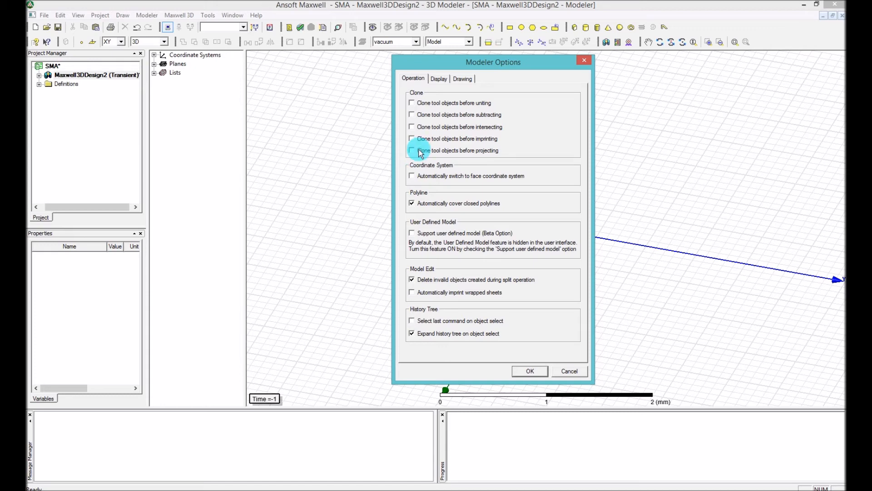
{"action": "mouse_move", "coordinate": [424, 188]}
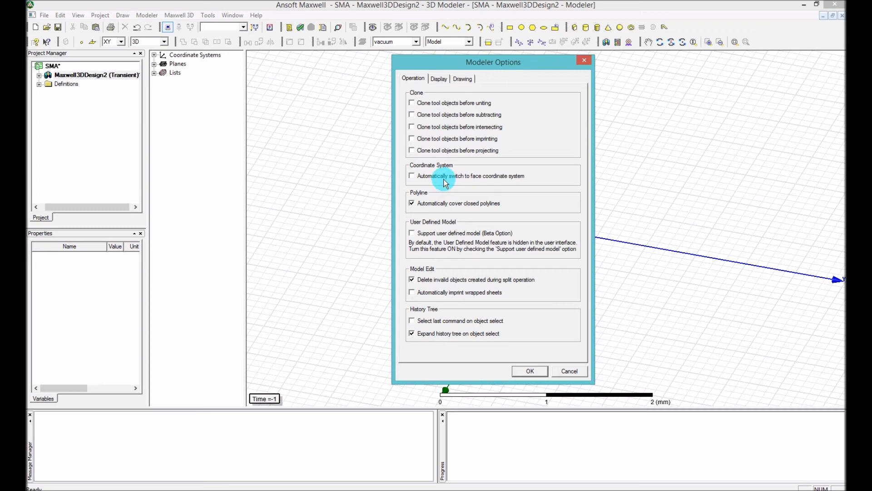
{"action": "mouse_move", "coordinate": [510, 182]}
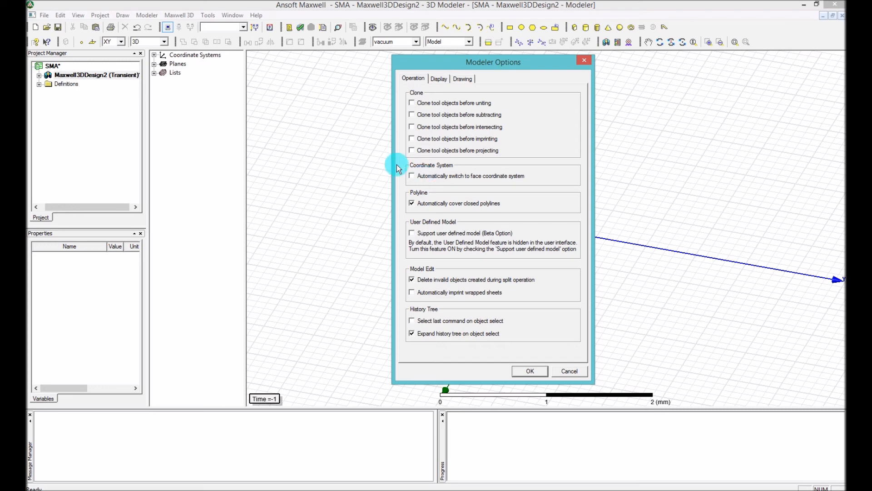
{"action": "mouse_move", "coordinate": [442, 204]}
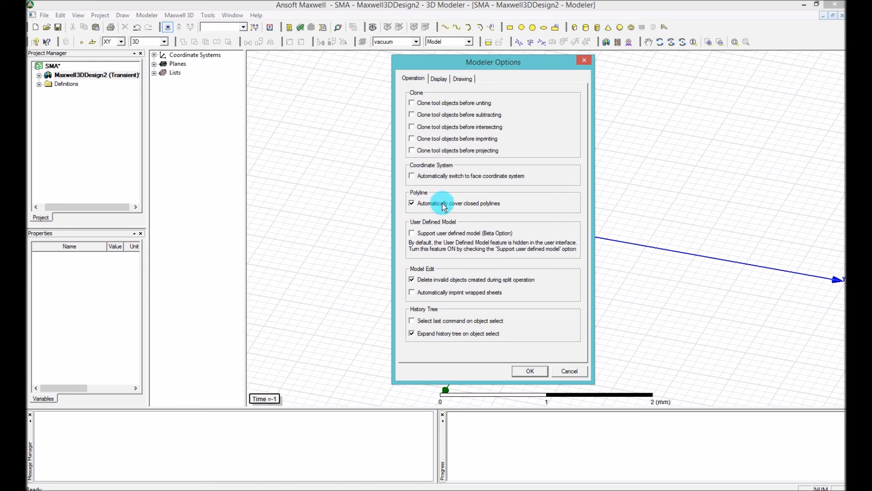
{"action": "mouse_move", "coordinate": [432, 193]}
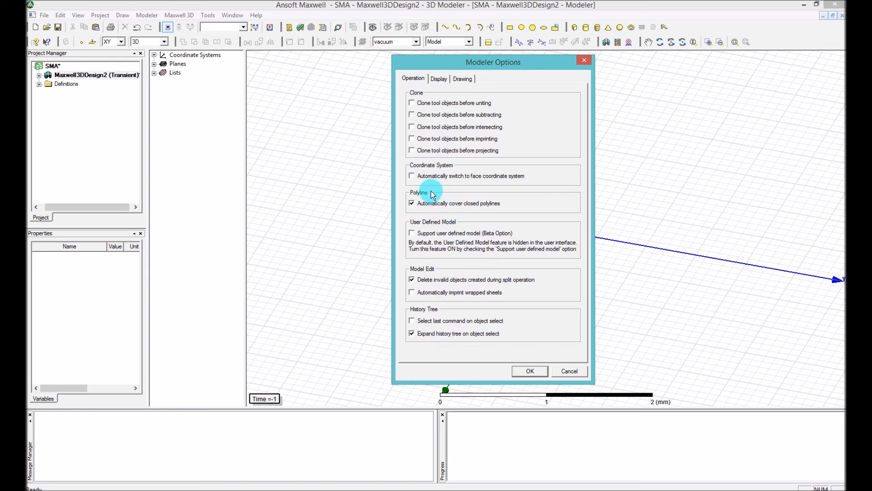
{"action": "mouse_move", "coordinate": [446, 220]}
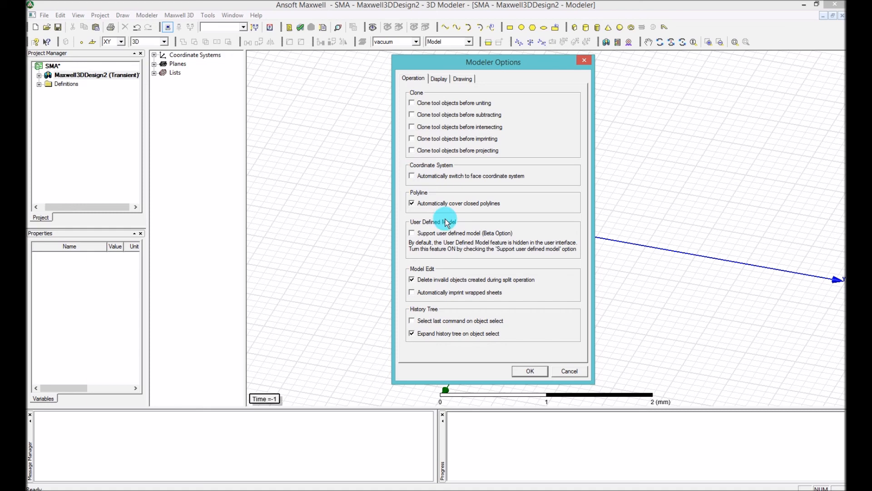
{"action": "mouse_move", "coordinate": [471, 230]}
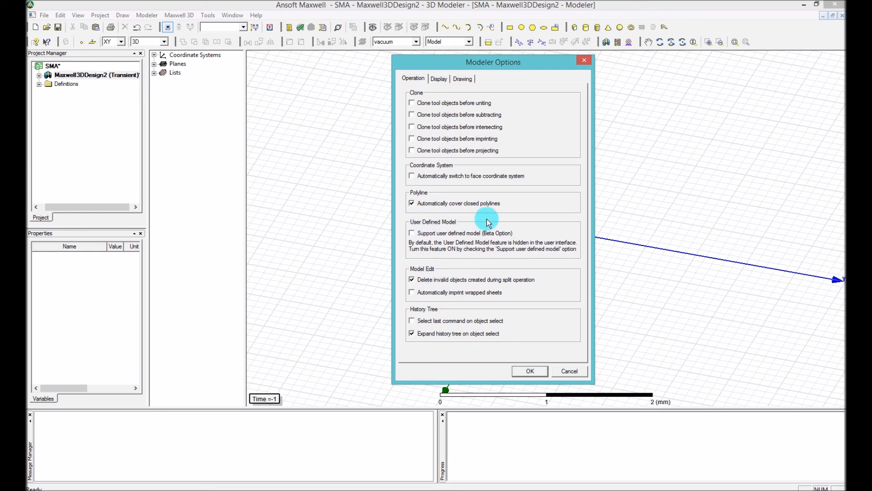
{"action": "mouse_move", "coordinate": [482, 215]}
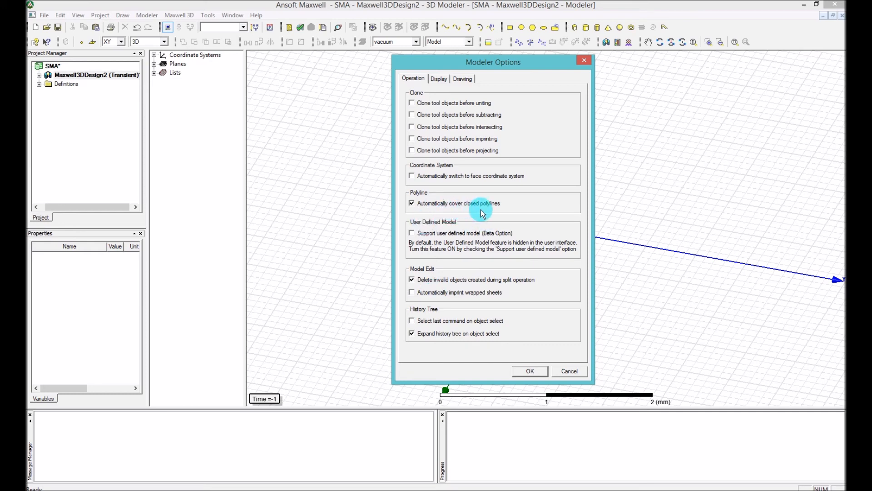
{"action": "mouse_move", "coordinate": [444, 263]}
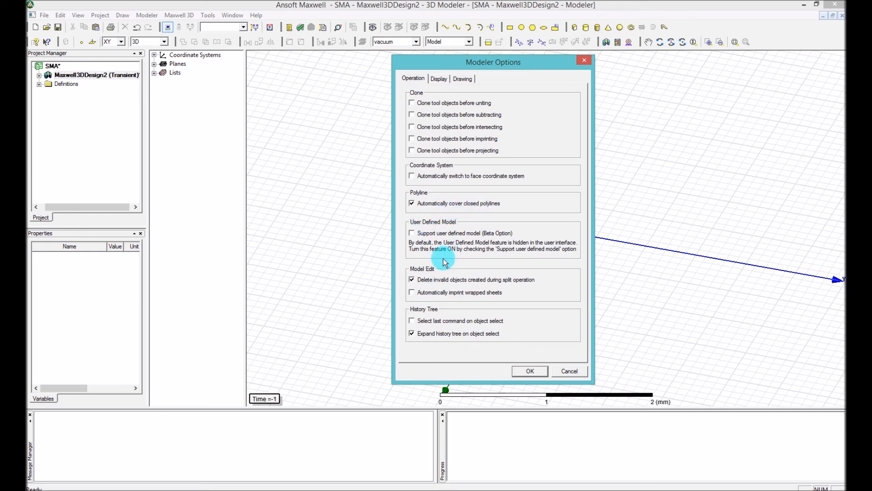
{"action": "mouse_move", "coordinate": [434, 336]}
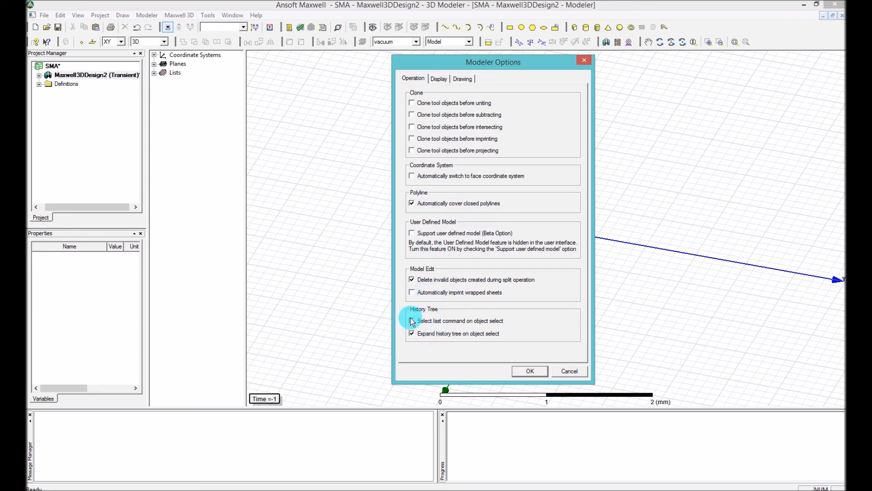
{"action": "left_click", "coordinate": [411, 321]}
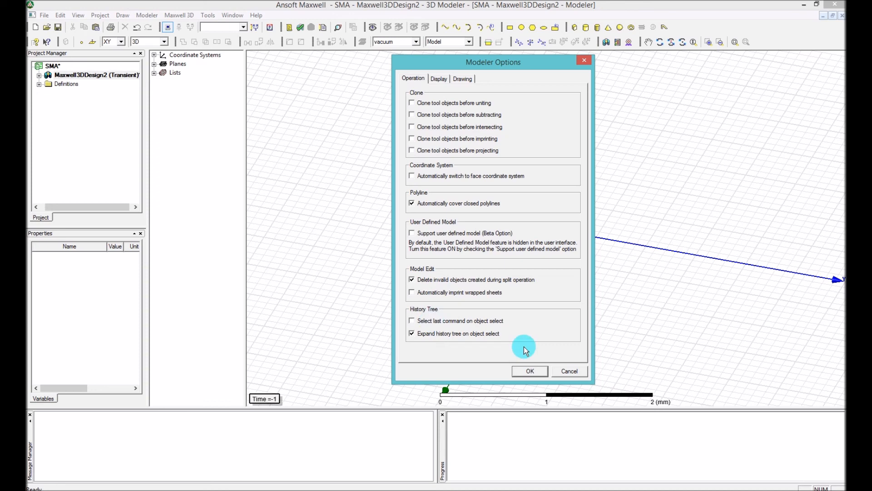
{"action": "left_click", "coordinate": [411, 320]}
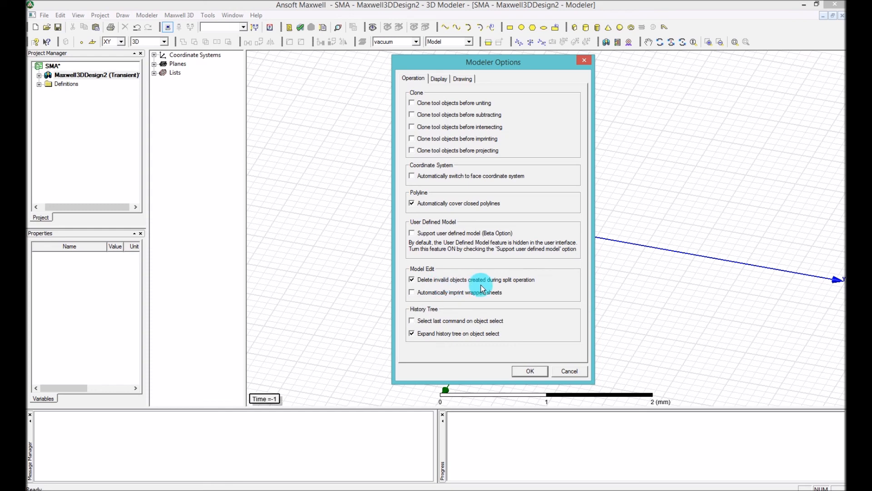
{"action": "mouse_move", "coordinate": [521, 290]}
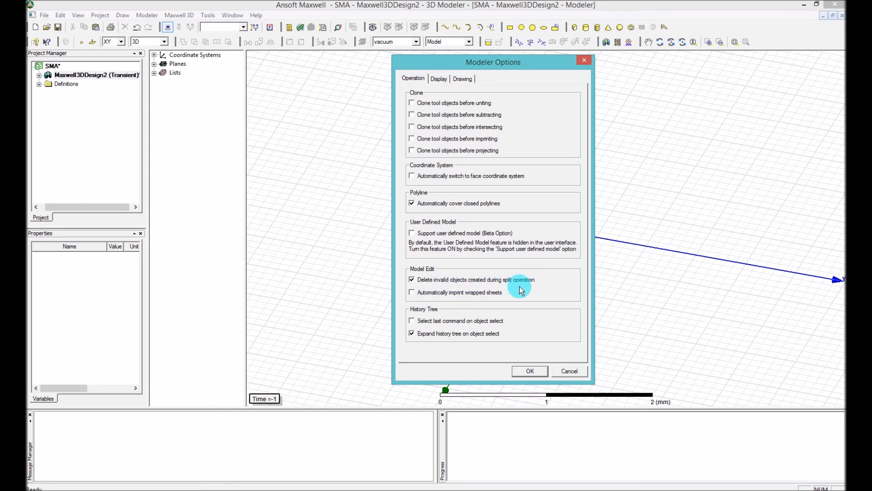